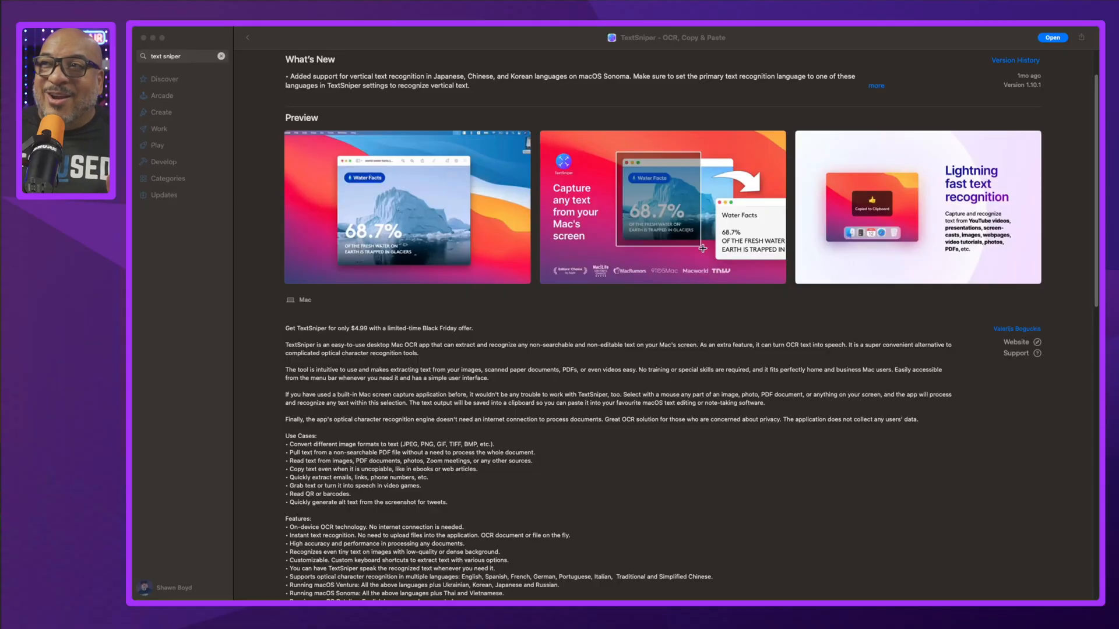
Open the 'Lightning fast text recognition' preview screenshot full-size in the App Store listing
{"action": "scroll", "scroll_direction": "up", "scroll_amount": 3}
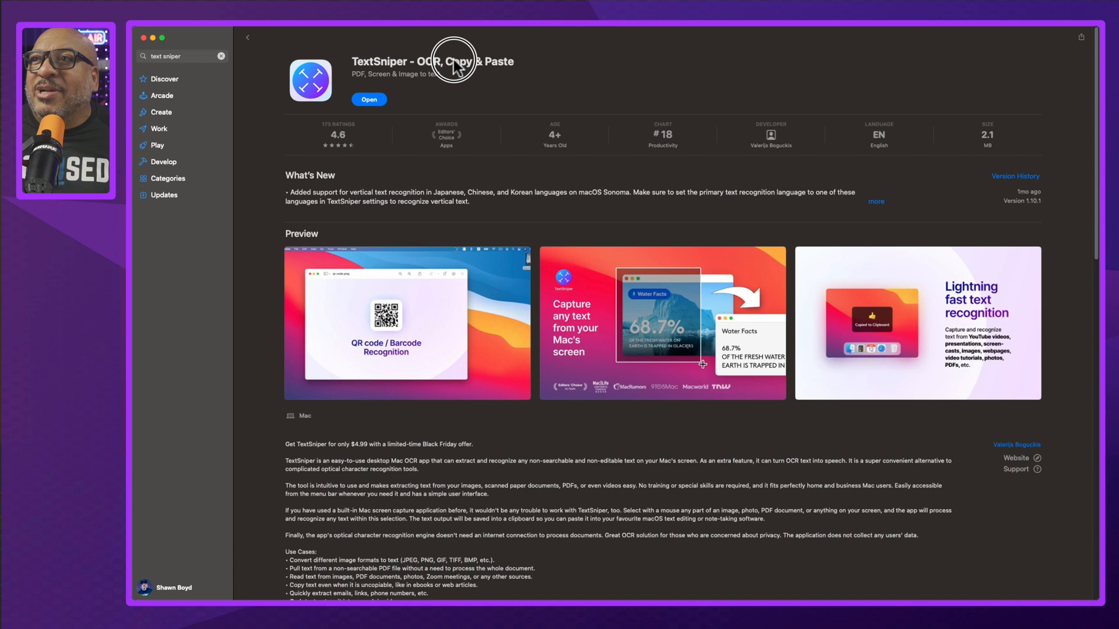
{"action": "mouse_move", "coordinate": [362, 72]}
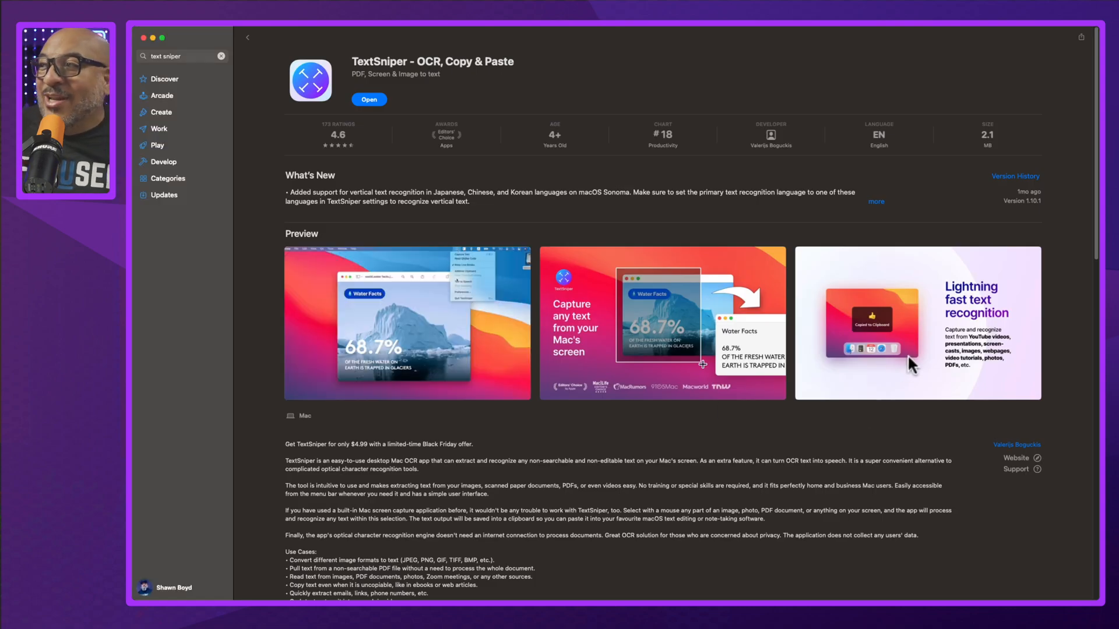
{"action": "left_click", "coordinate": [916, 322]}
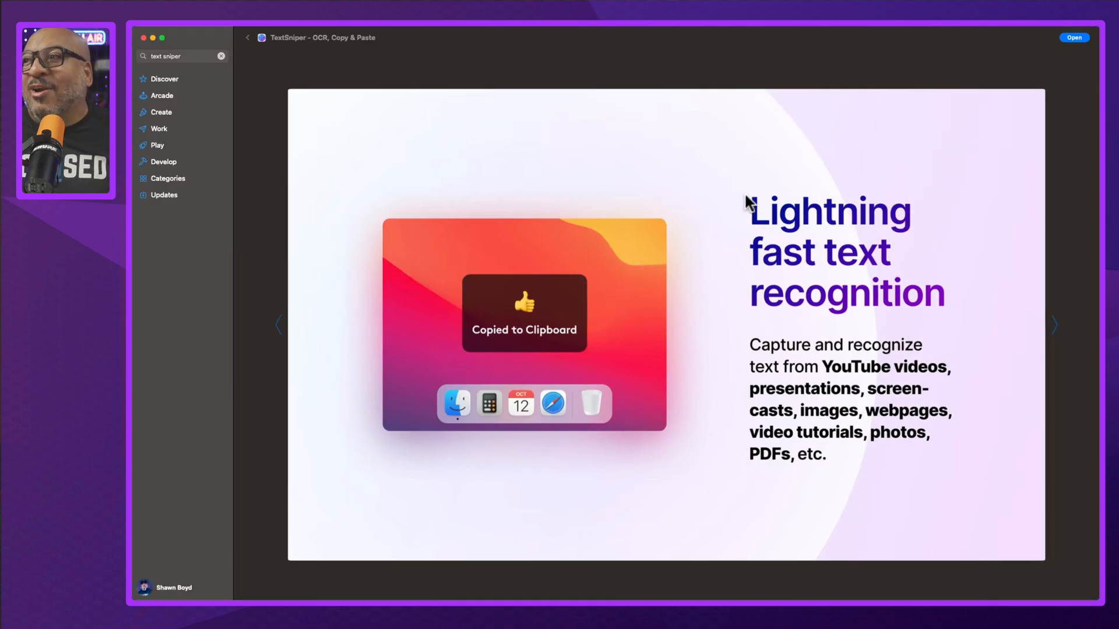
{"action": "mouse_move", "coordinate": [748, 213]}
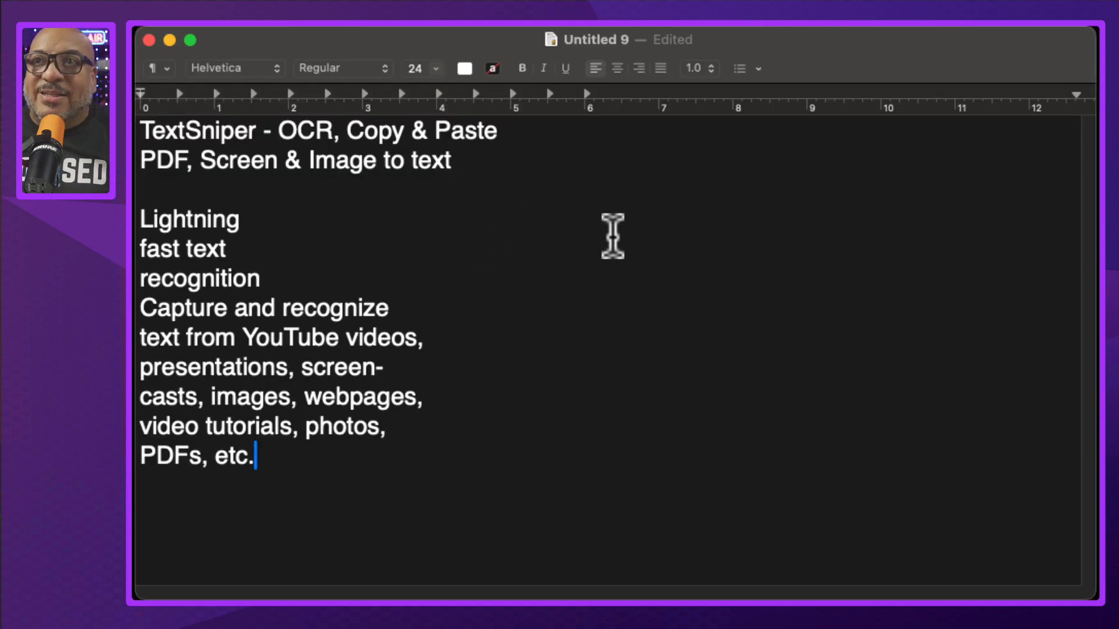
{"action": "mouse_move", "coordinate": [289, 286]}
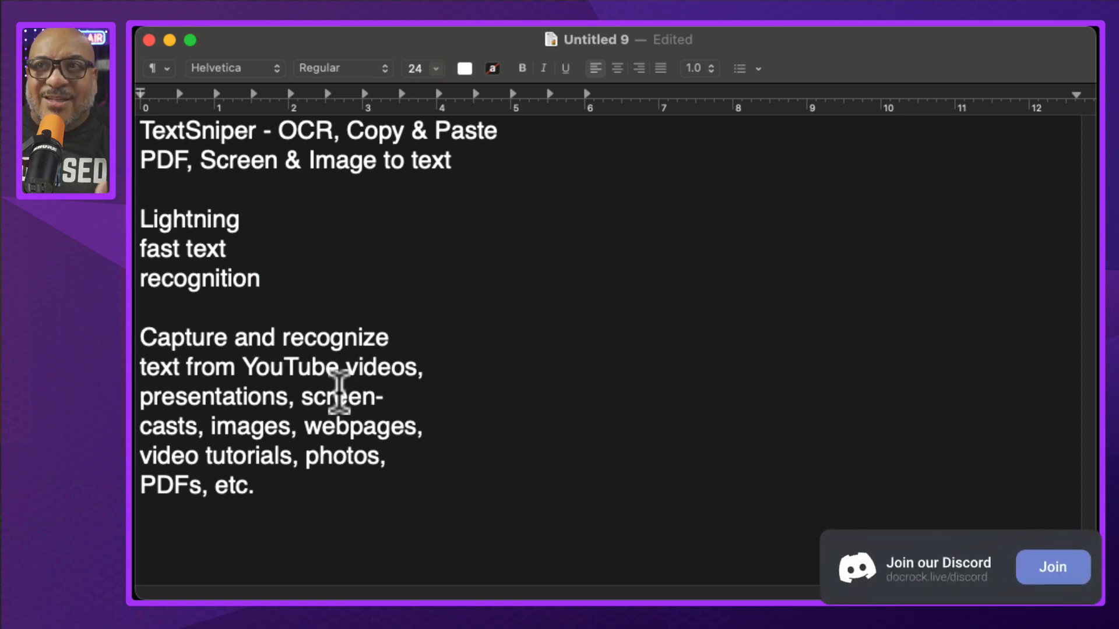
Clear the document and paste the TextSniper description as one continuous paragraph
{"action": "key", "text": "cmd+a"}
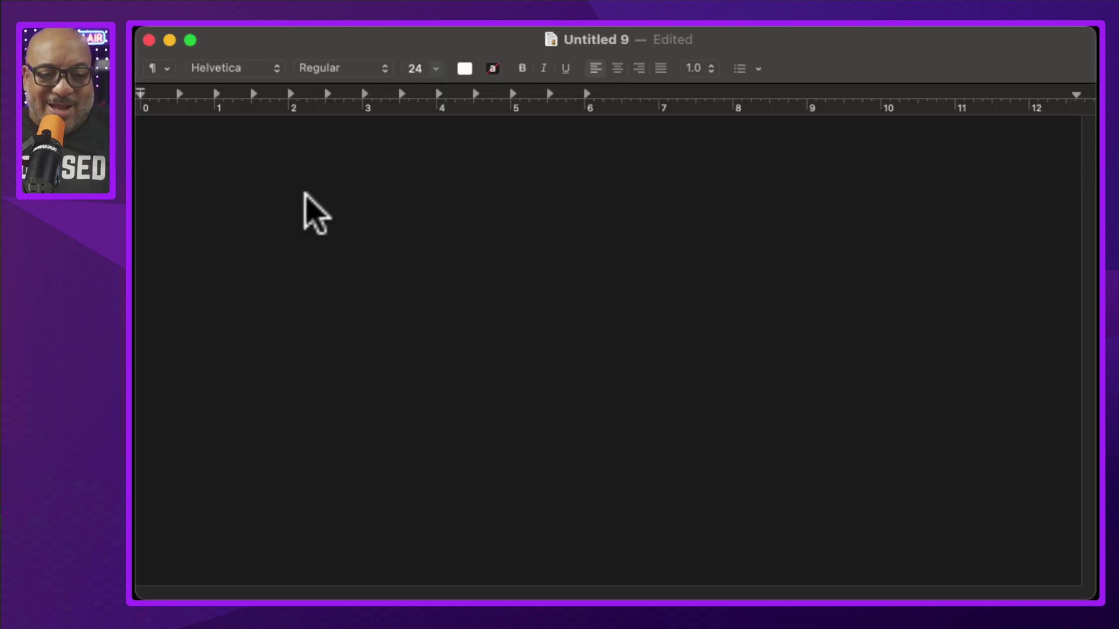
{"action": "type", "text": "Capture and recognize text from YouTube videos, presentations, screencasts, images, webpages, video tutorials, photos, PDFs, etc."}
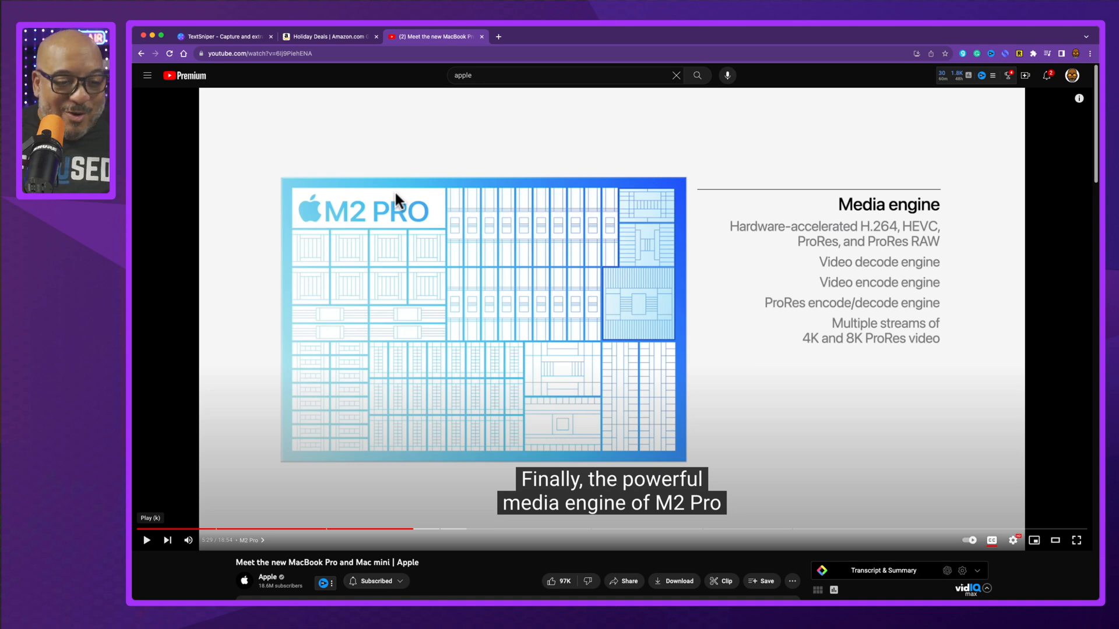
{"action": "mouse_move", "coordinate": [706, 300]}
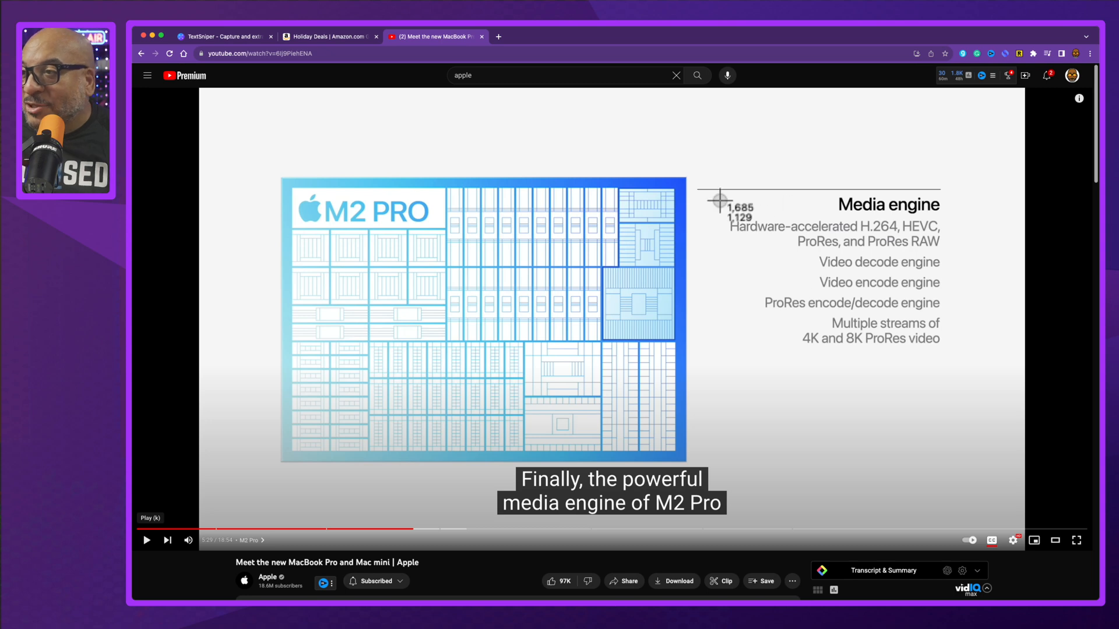
{"action": "mouse_move", "coordinate": [981, 368]}
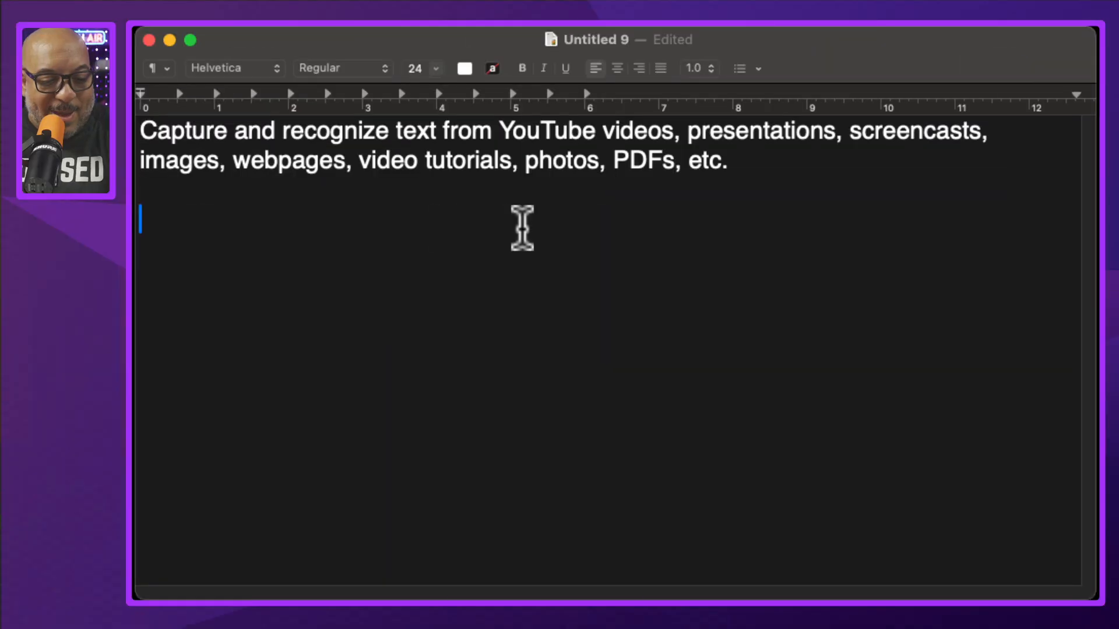
Capture the M2 Pro slide's Media engine list (H.264, HEVC, ProRes, ProRes RAW) as one paragraph
{"action": "type", "text": "Media engine Hardware-accelerated H.264, HEVC, ProRes, and ProRes RAW Video decode engine Video encode engine ProRes encode/decode engine Multiple streams of 4K and 8K ProRes video"}
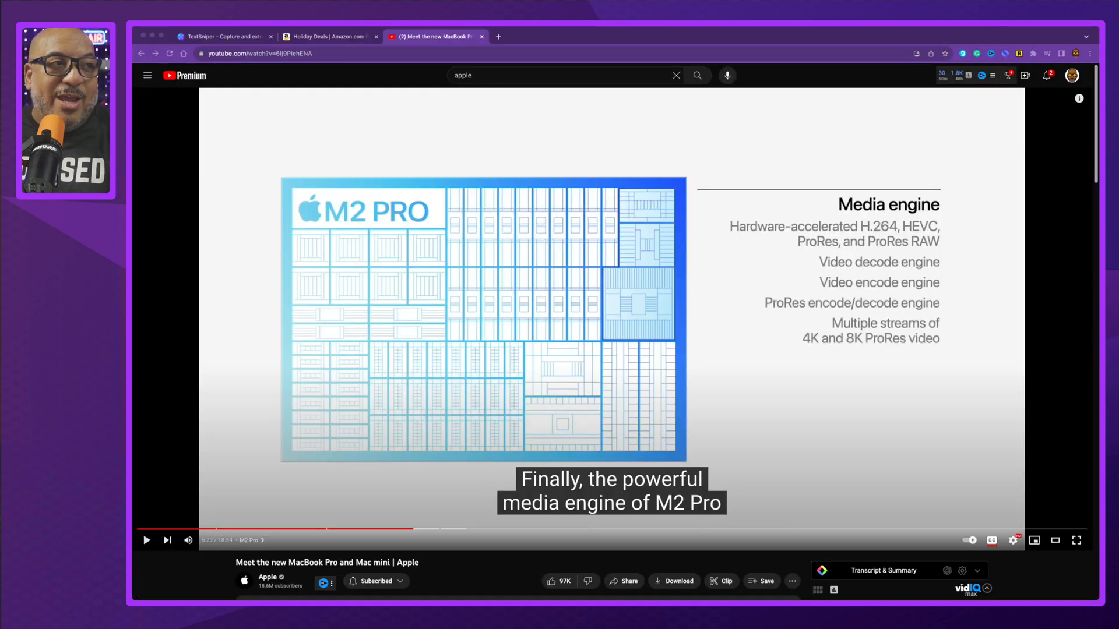
{"action": "mouse_move", "coordinate": [716, 208]}
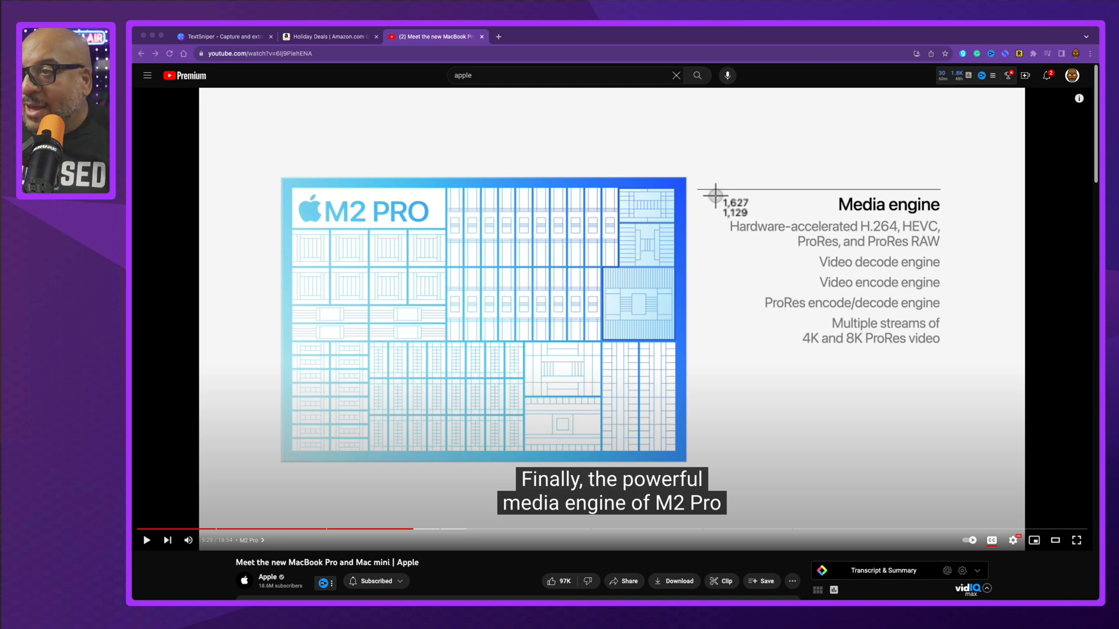
{"action": "mouse_move", "coordinate": [977, 366]}
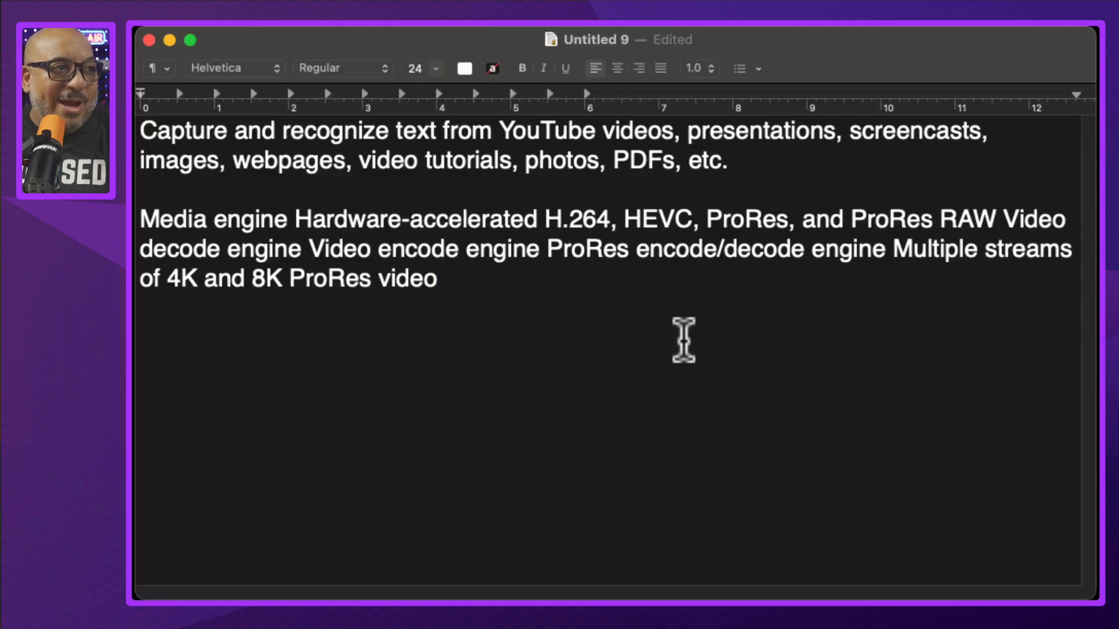
Paste the Media engine list below the paragraph with original line breaks kept
{"action": "left_click", "coordinate": [140, 338]}
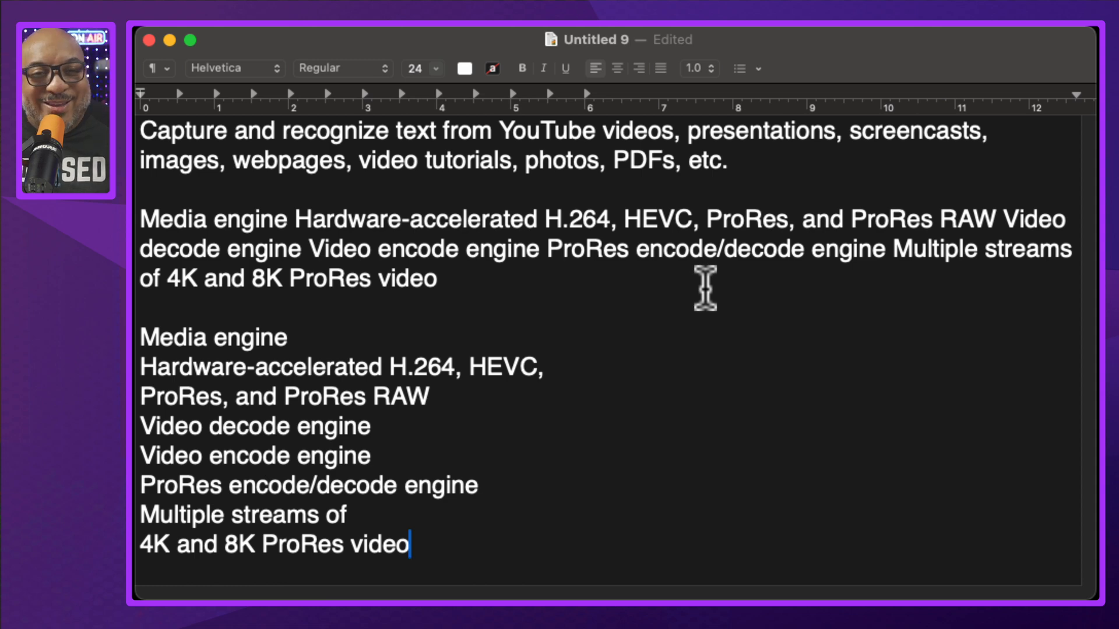
{"action": "mouse_move", "coordinate": [849, 359]}
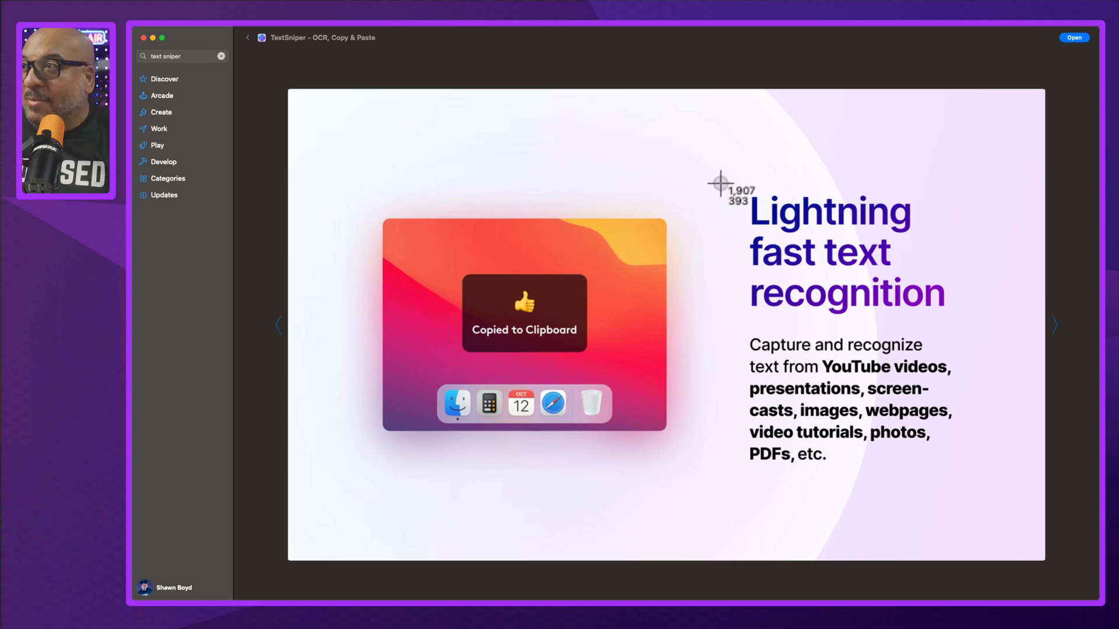
{"action": "mouse_move", "coordinate": [981, 323]}
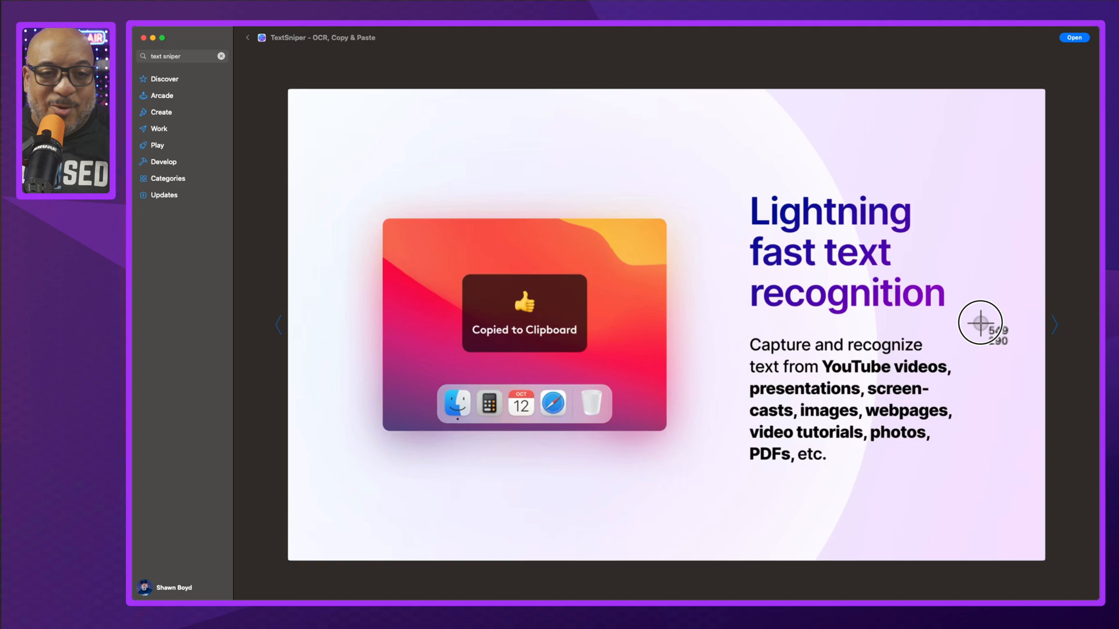
{"action": "mouse_move", "coordinate": [674, 310]}
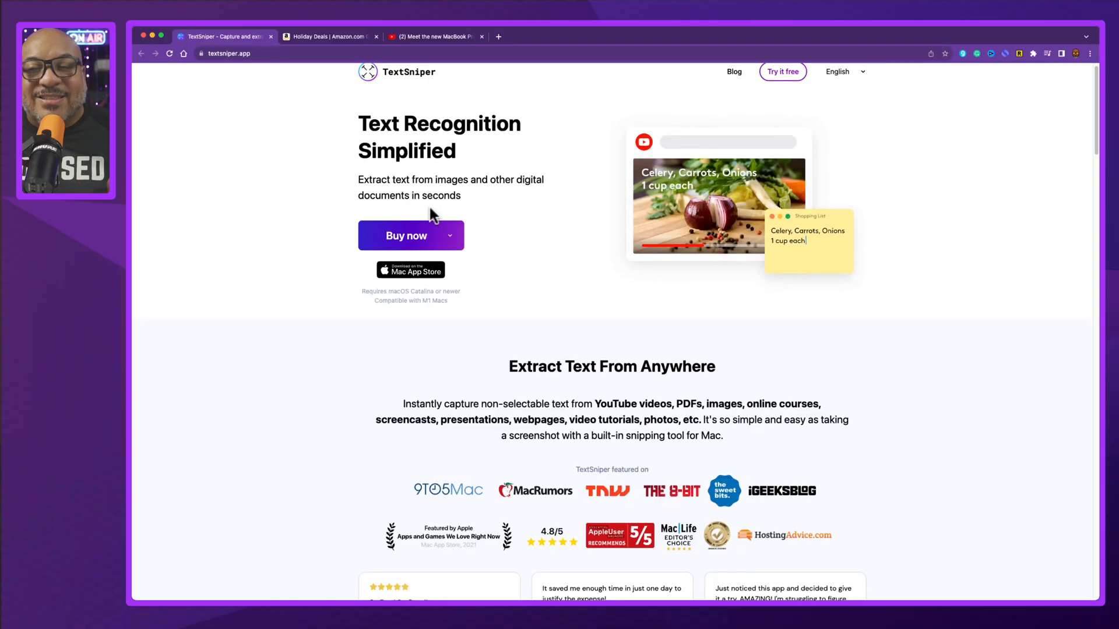
Reveal TextSniper license prices: 1 Mac $7.99, 3 Macs $9.99, unlimited $11.99
{"action": "left_click", "coordinate": [448, 236]}
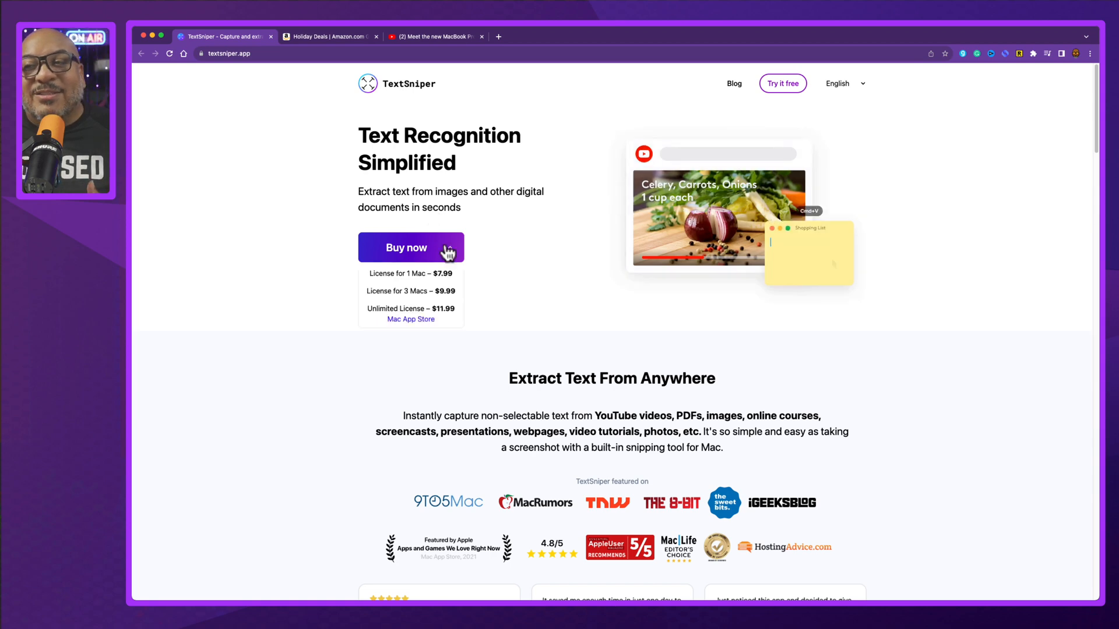